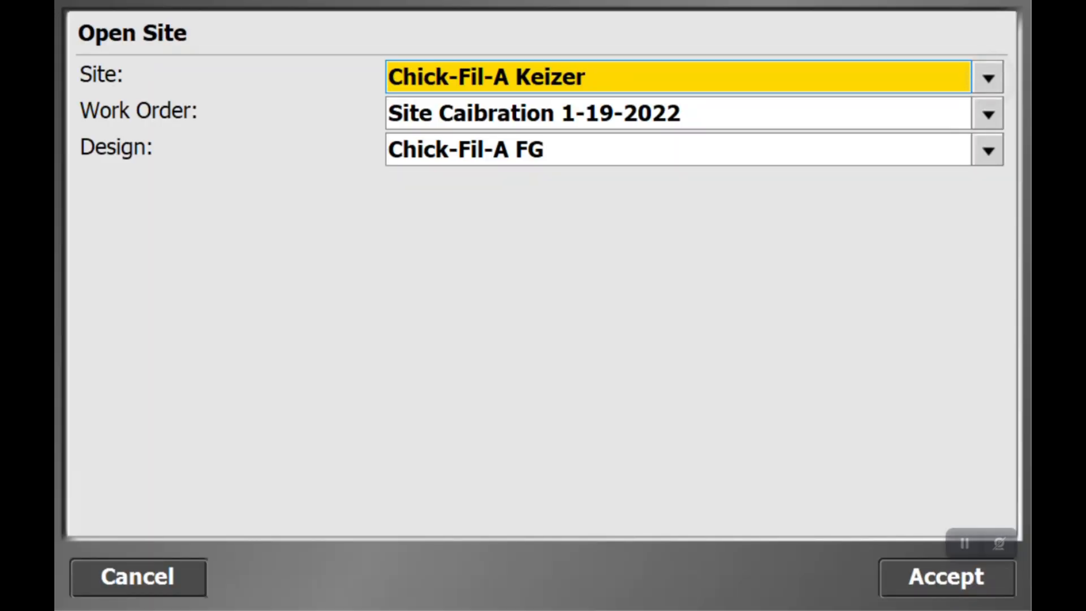
Check the site list and open Chick-Fil-A Keizer with Site Caibration 1-19-2022 and Chick-Fil-A FG.
click(986, 77)
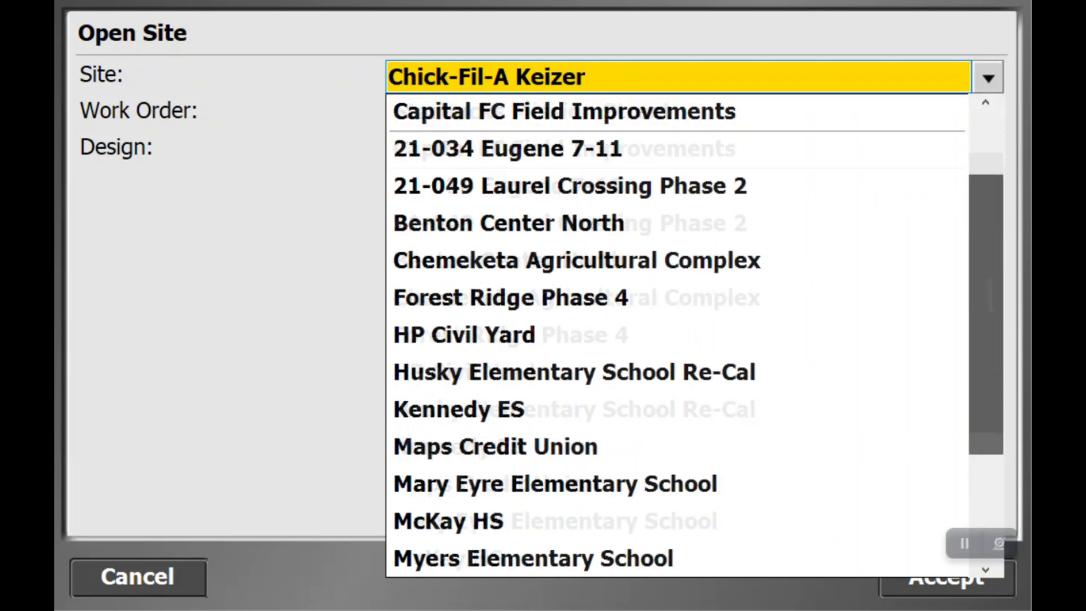
scroll(up, 3)
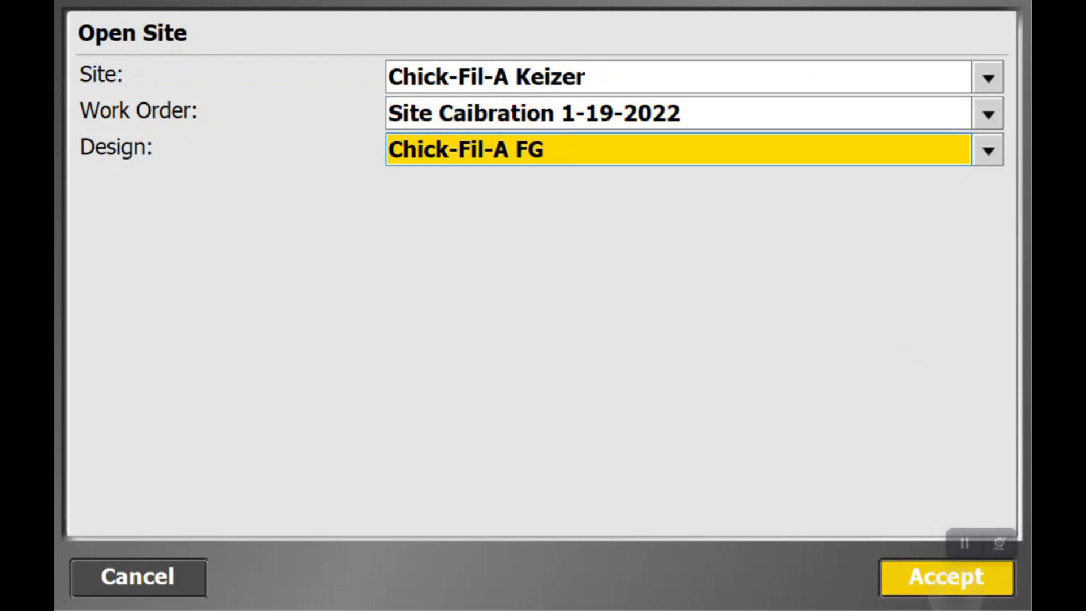
click(944, 576)
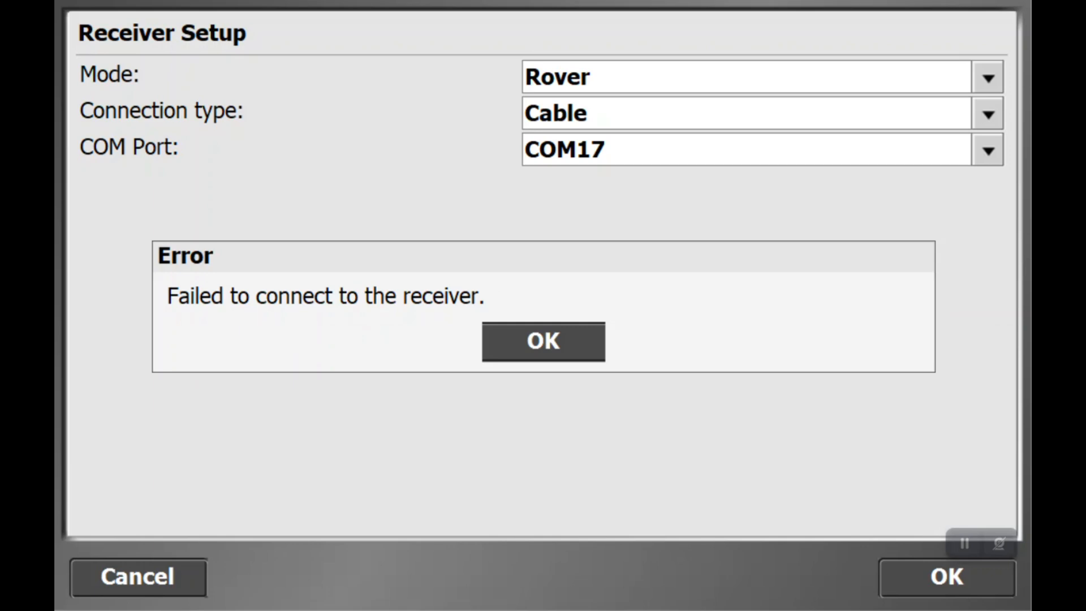
Dismiss the 'Failed to connect to the receiver' error dialog.
click(542, 341)
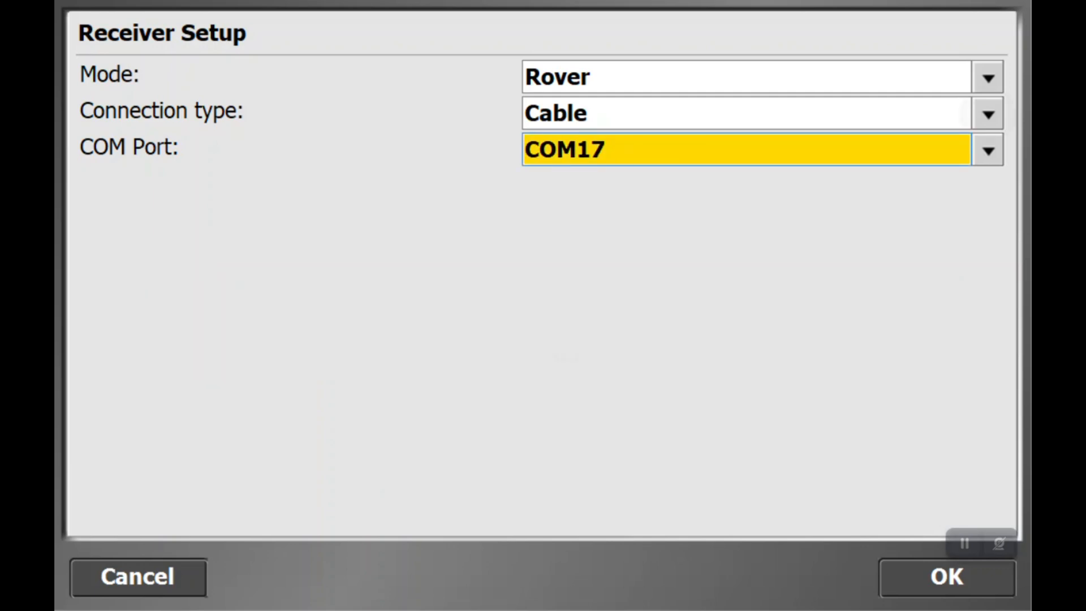
Switch the connection to Bluetooth and select the SPS986 5809F00223 Trimble receiver.
click(987, 112)
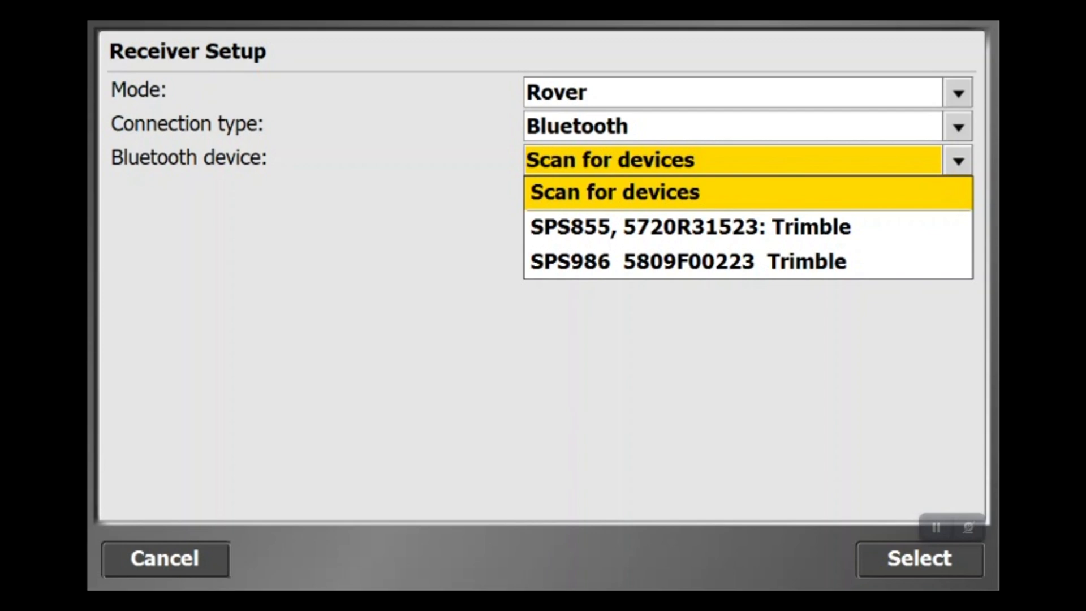
click(686, 261)
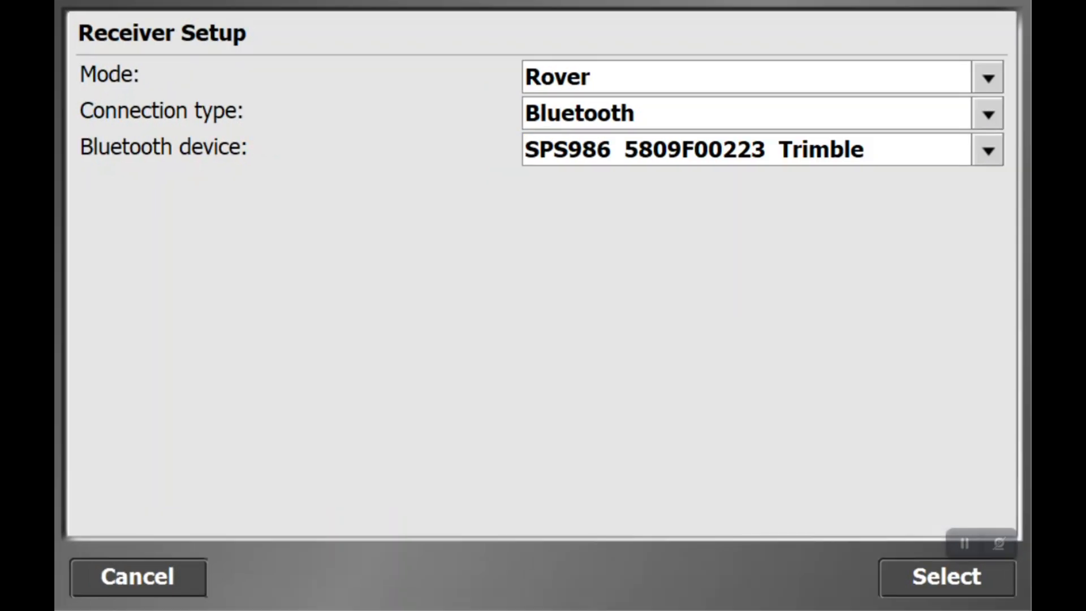
click(986, 185)
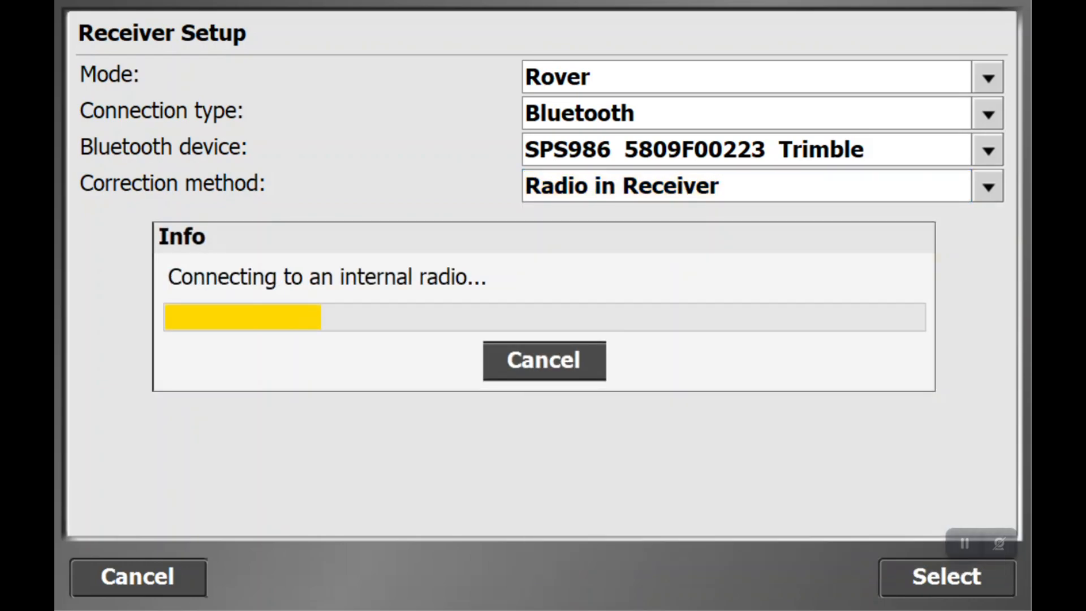
Keep Radio in Receiver as the correction method while the internal radio connects.
click(987, 222)
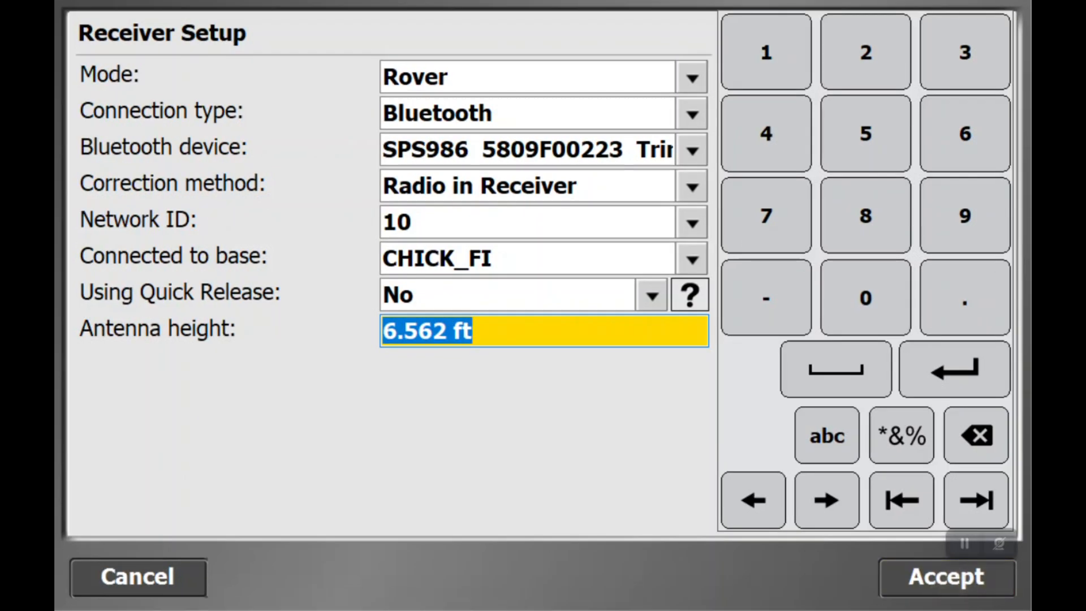
Accept Network ID 10, base CHICK_FI, no quick release and 6.562 ft antenna height.
click(945, 577)
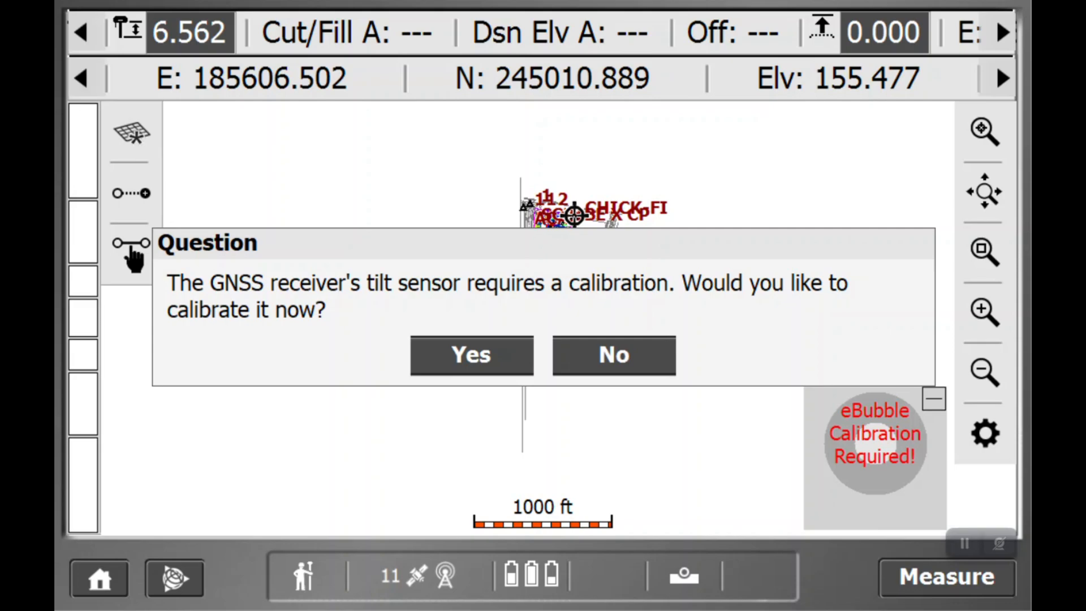
Agree to calibrate the tilt sensor now.
click(471, 355)
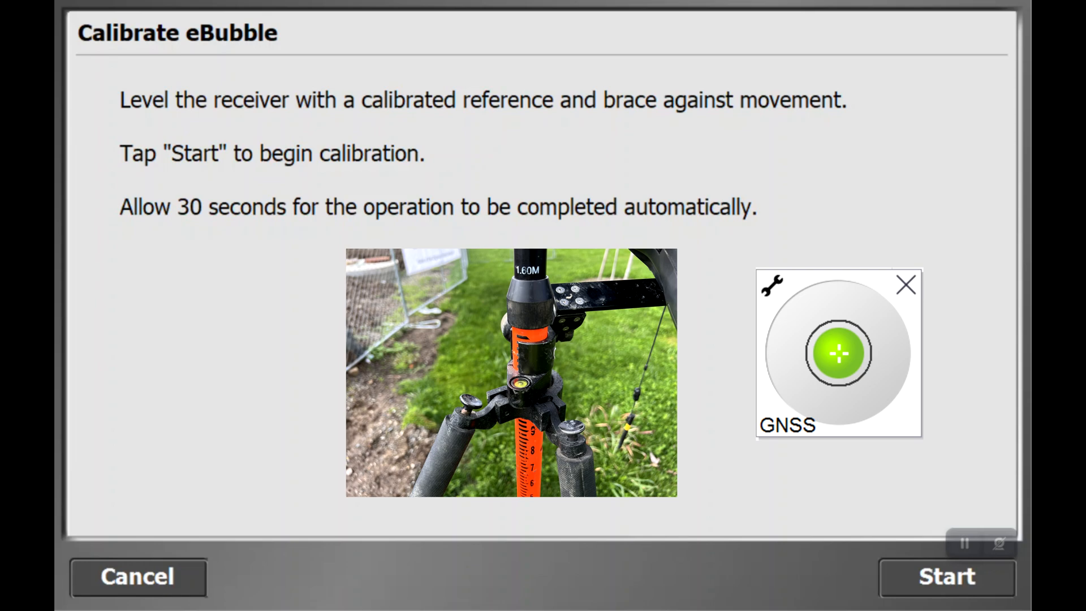
Run the eBubble calibration and acknowledge the completion message.
click(945, 577)
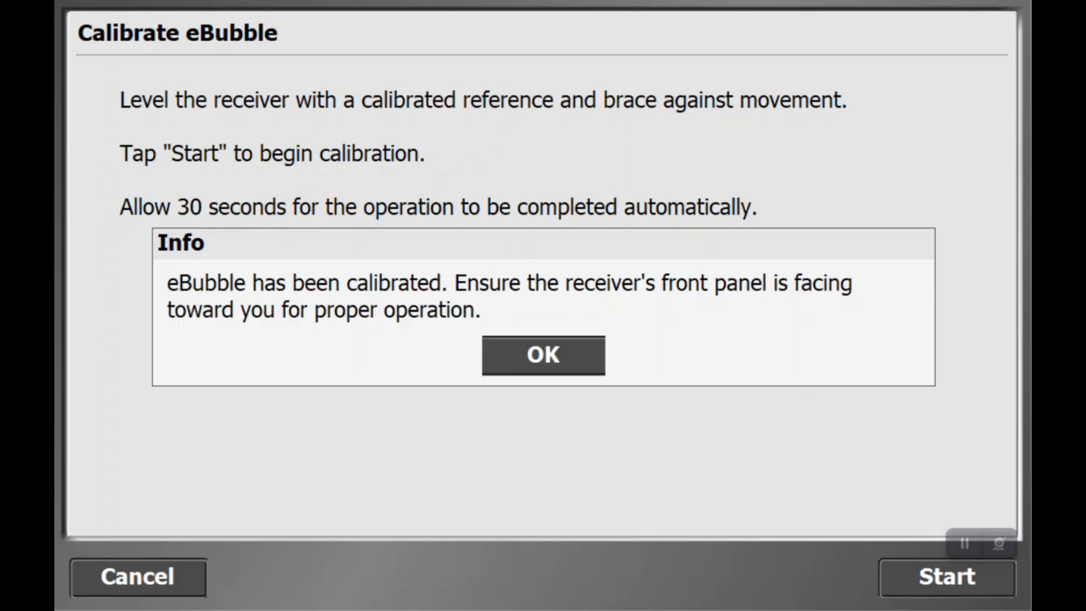
click(542, 355)
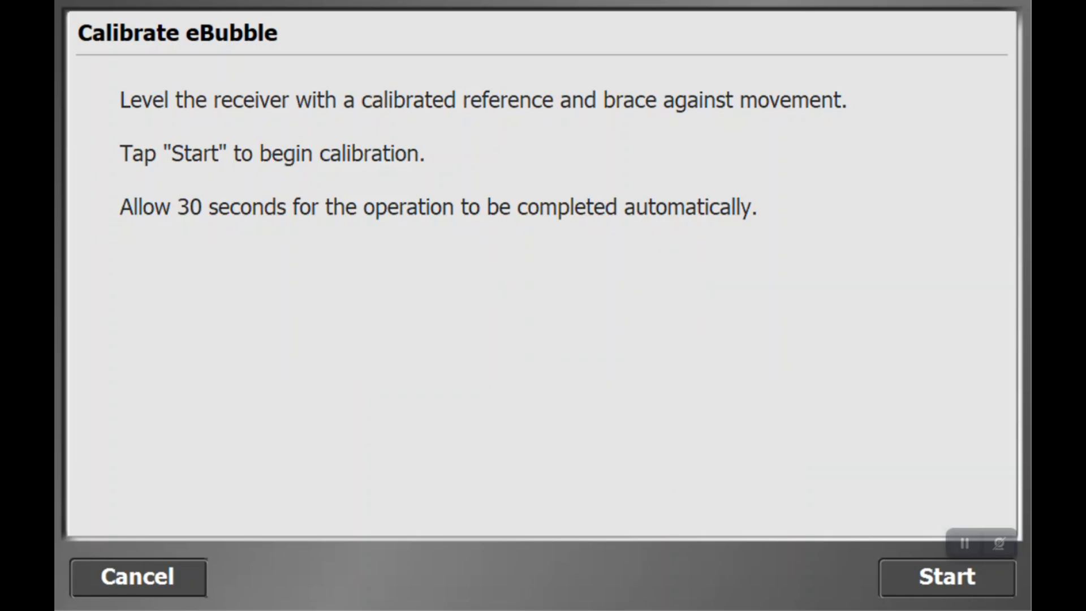
click(945, 577)
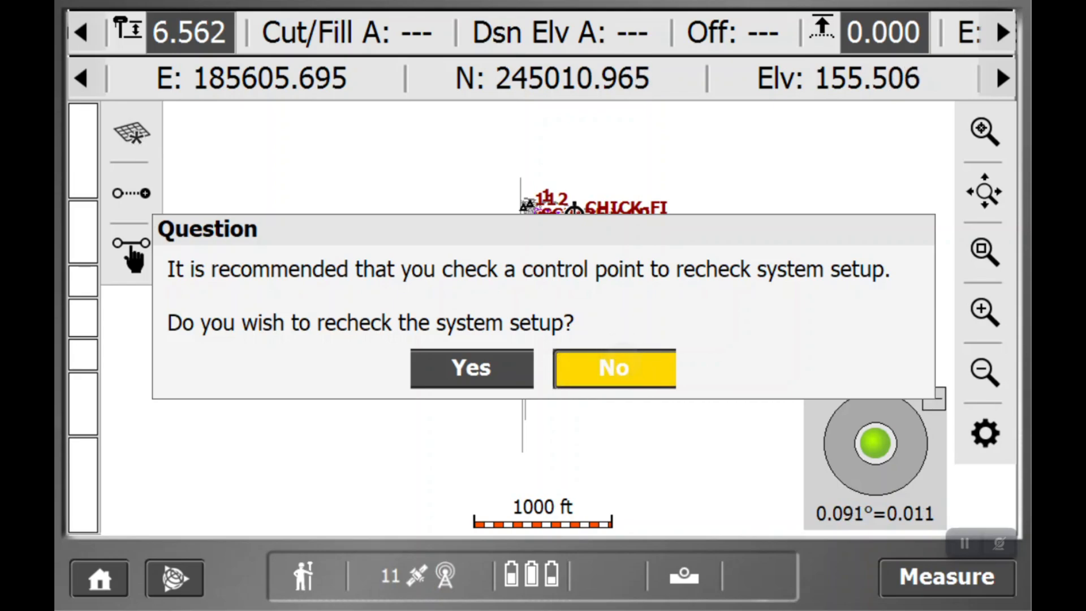
Decline rechecking the system setup at a control point.
click(612, 367)
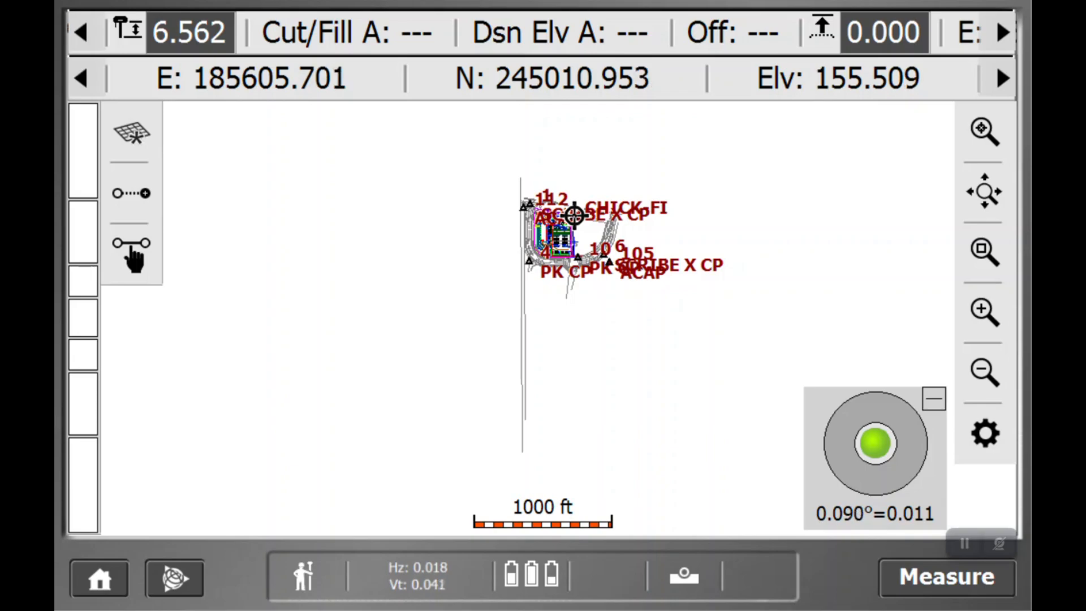
Zoom and pan the plan map to compare the site design with control points 1, 4, 6, 10, 105, 112.
click(983, 251)
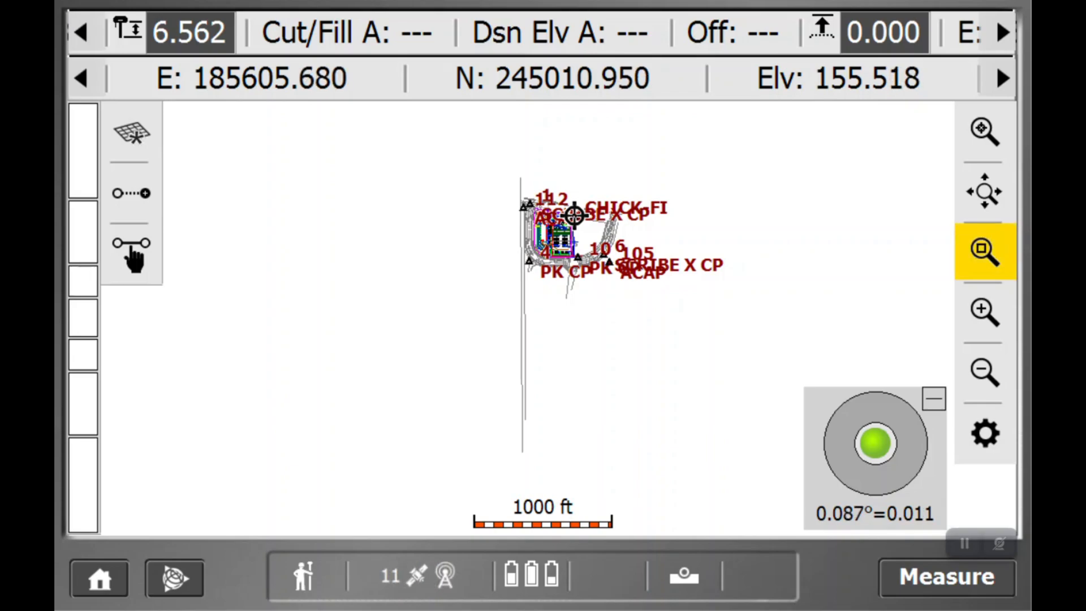
click(983, 312)
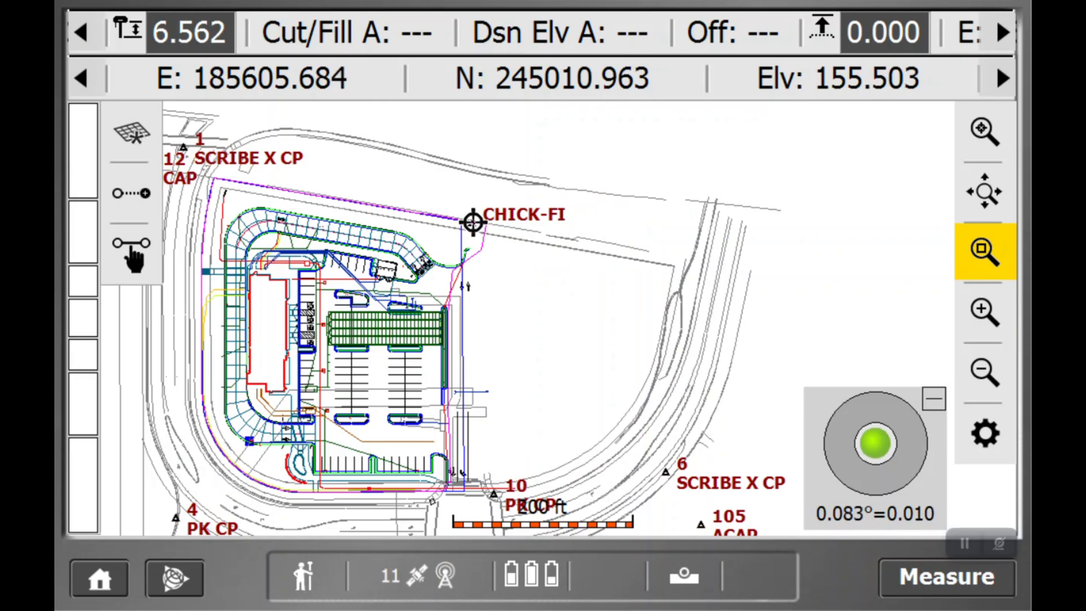
click(983, 251)
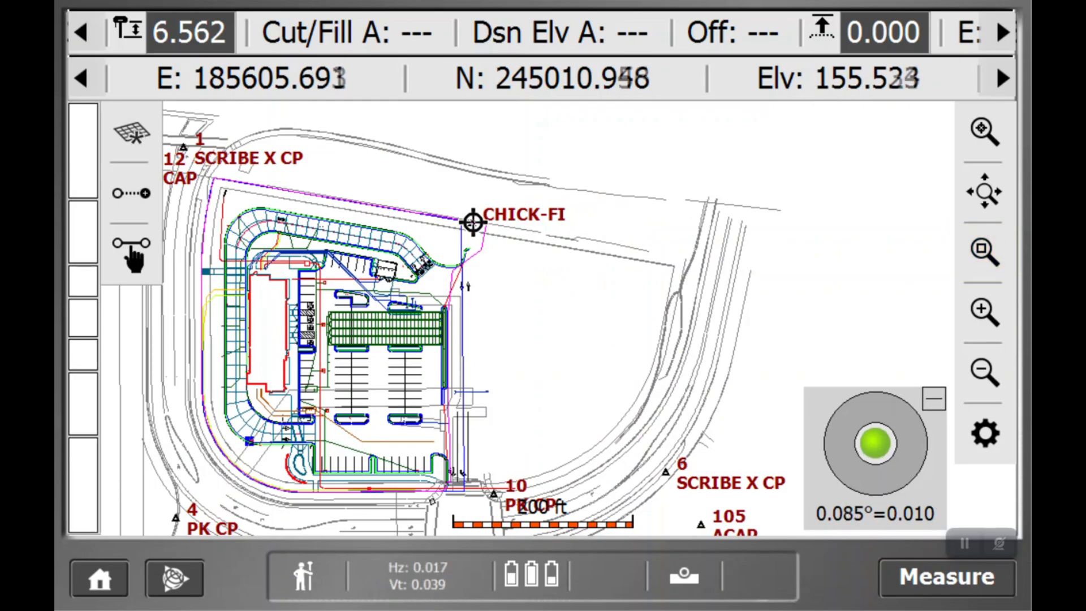
click(984, 372)
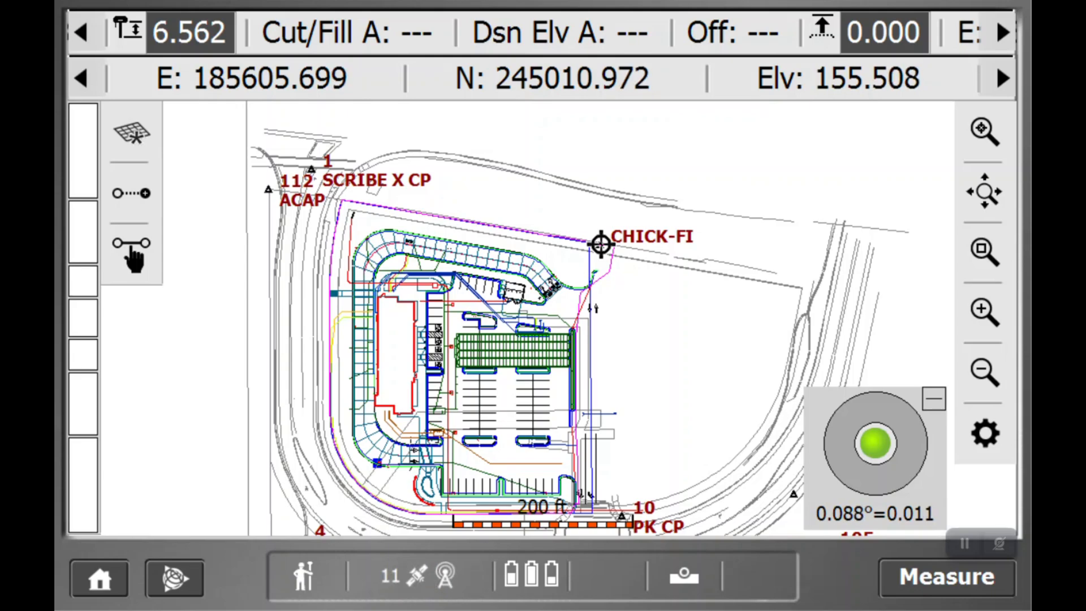
click(933, 398)
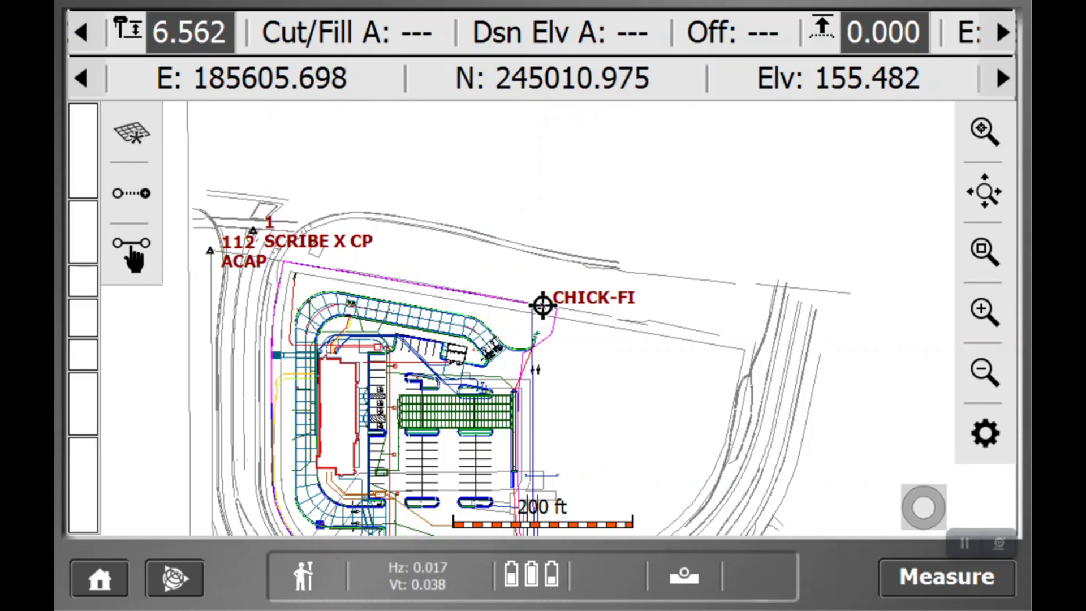
click(984, 372)
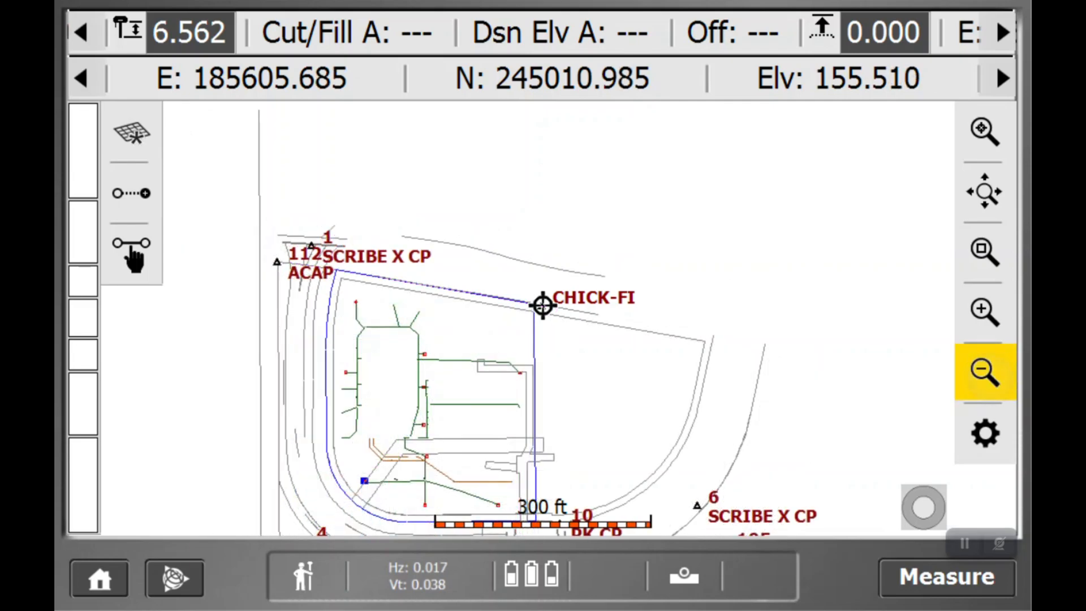
click(983, 372)
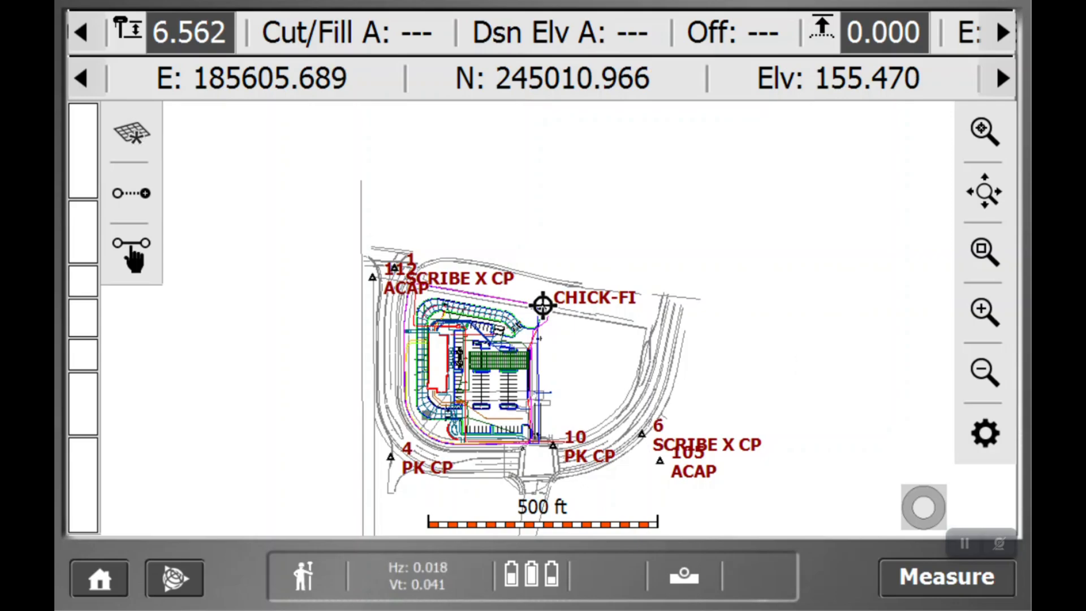
click(984, 311)
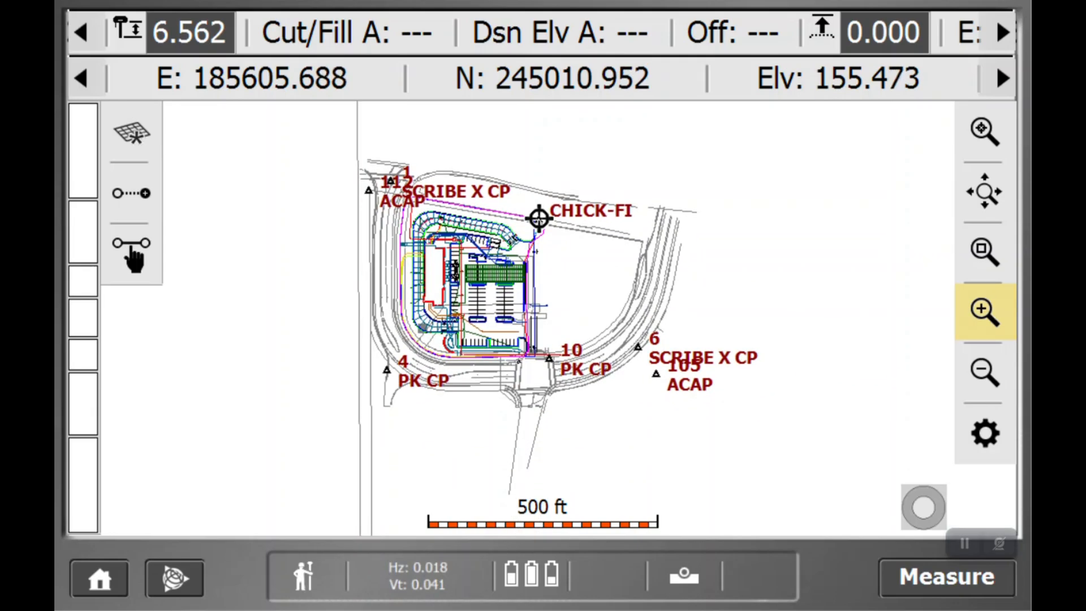
click(983, 309)
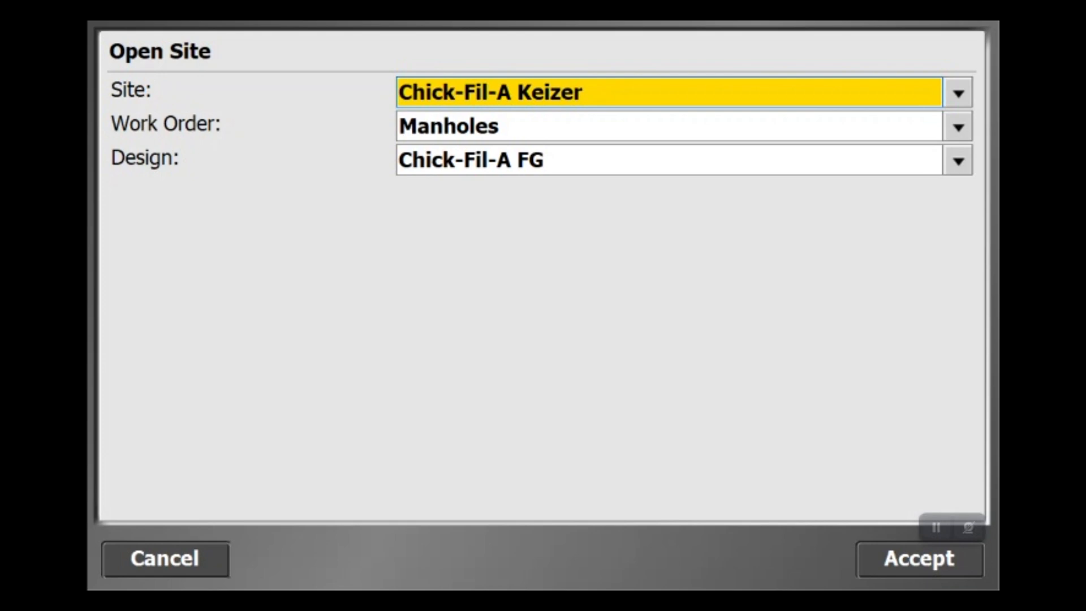
Open Chick-Fil-A Keizer with the Manholes work order and accept the prefilled rover settings.
click(918, 559)
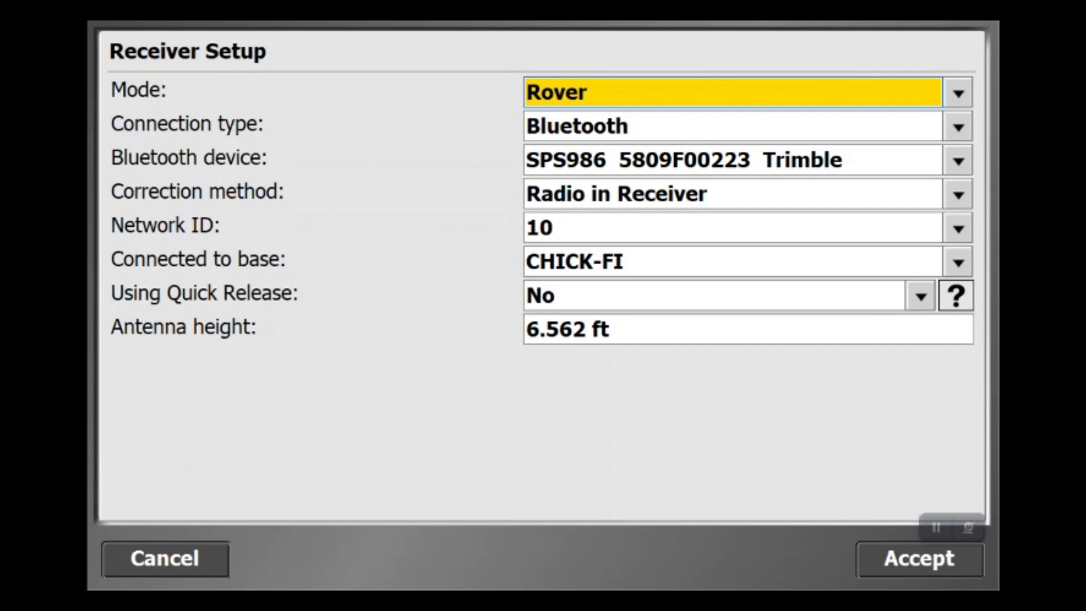
click(917, 558)
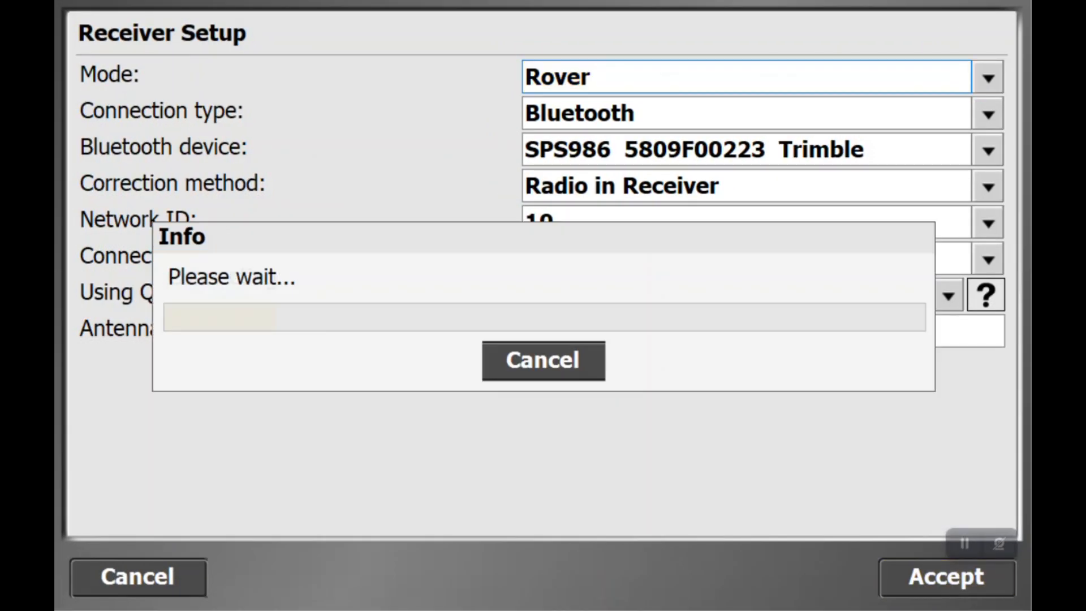